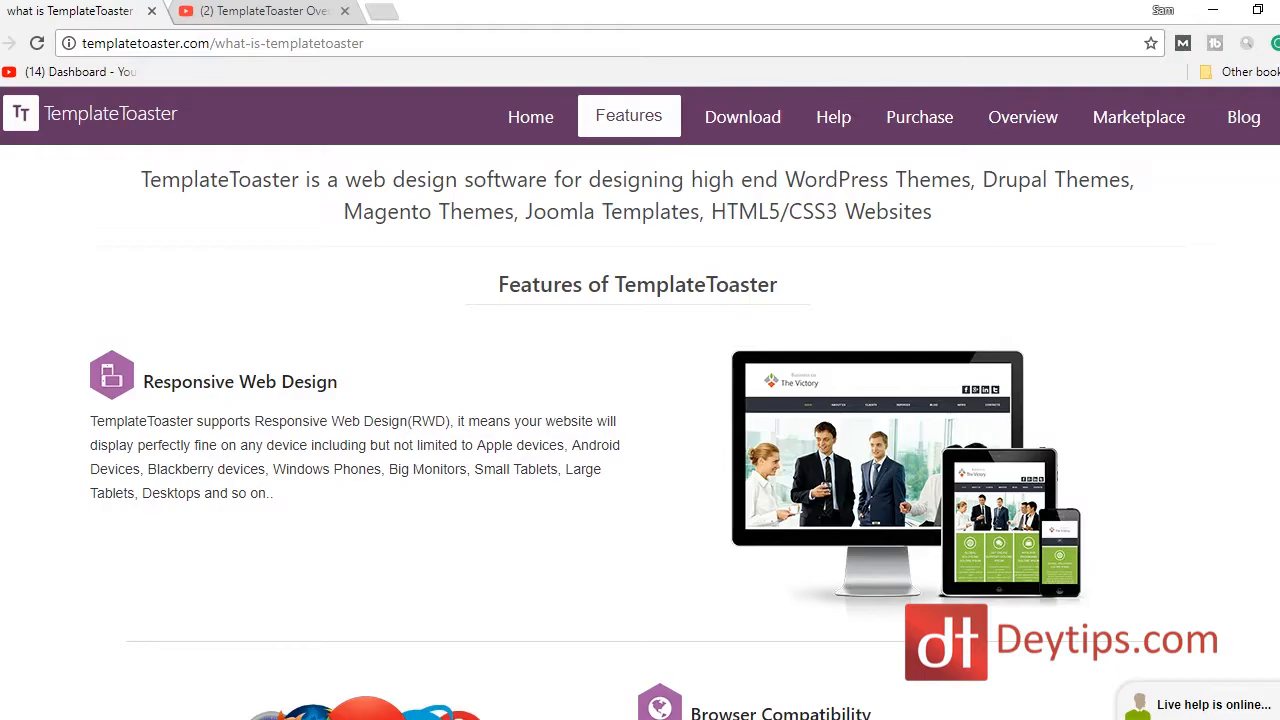
Read past Browser Compatibility, CMS Support and Social Media Integration to Drag & Drop Website Builder.
{"action": "scroll", "scroll_direction": "down", "scroll_amount": 3}
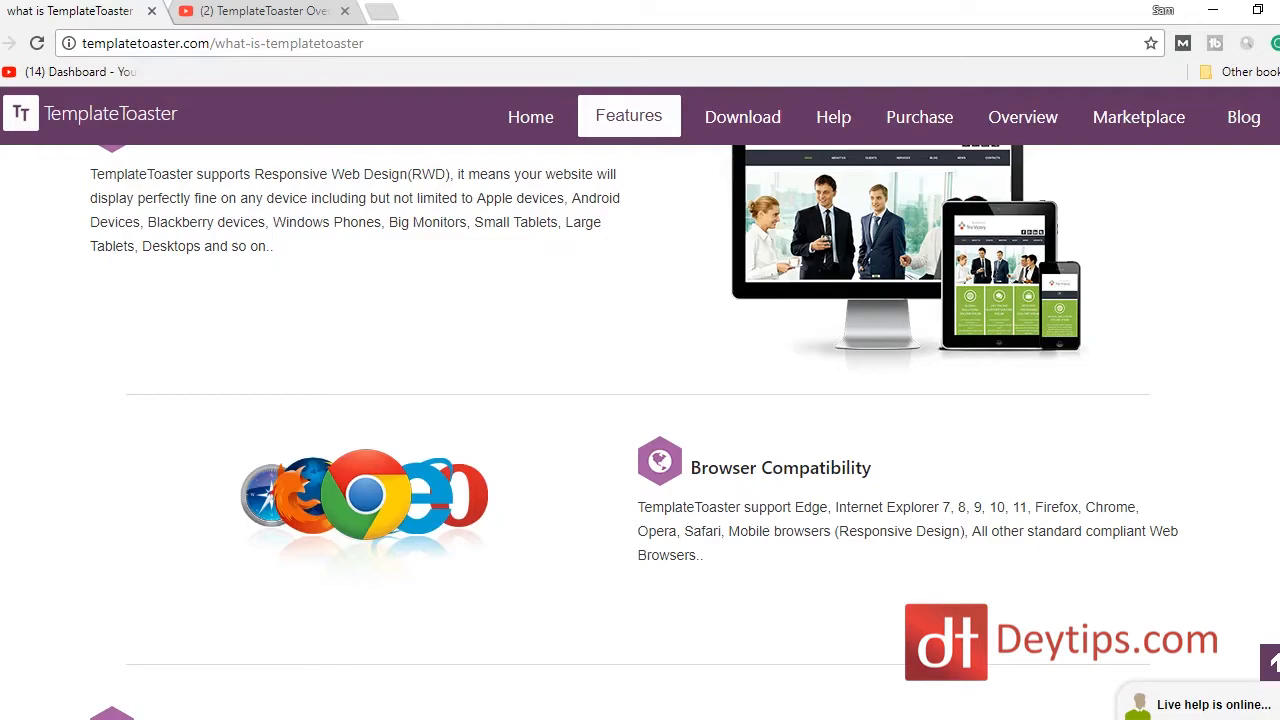
{"action": "scroll", "scroll_direction": "down", "scroll_amount": 3}
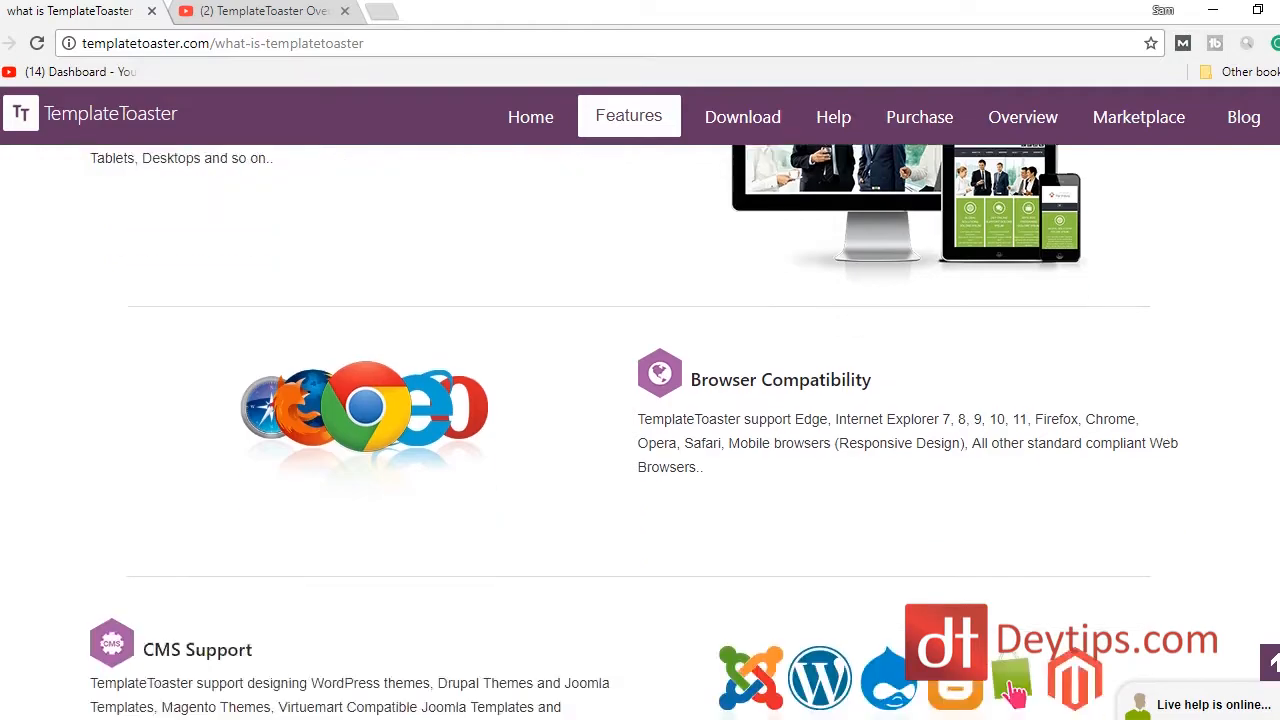
{"action": "scroll", "scroll_direction": "down", "scroll_amount": 3}
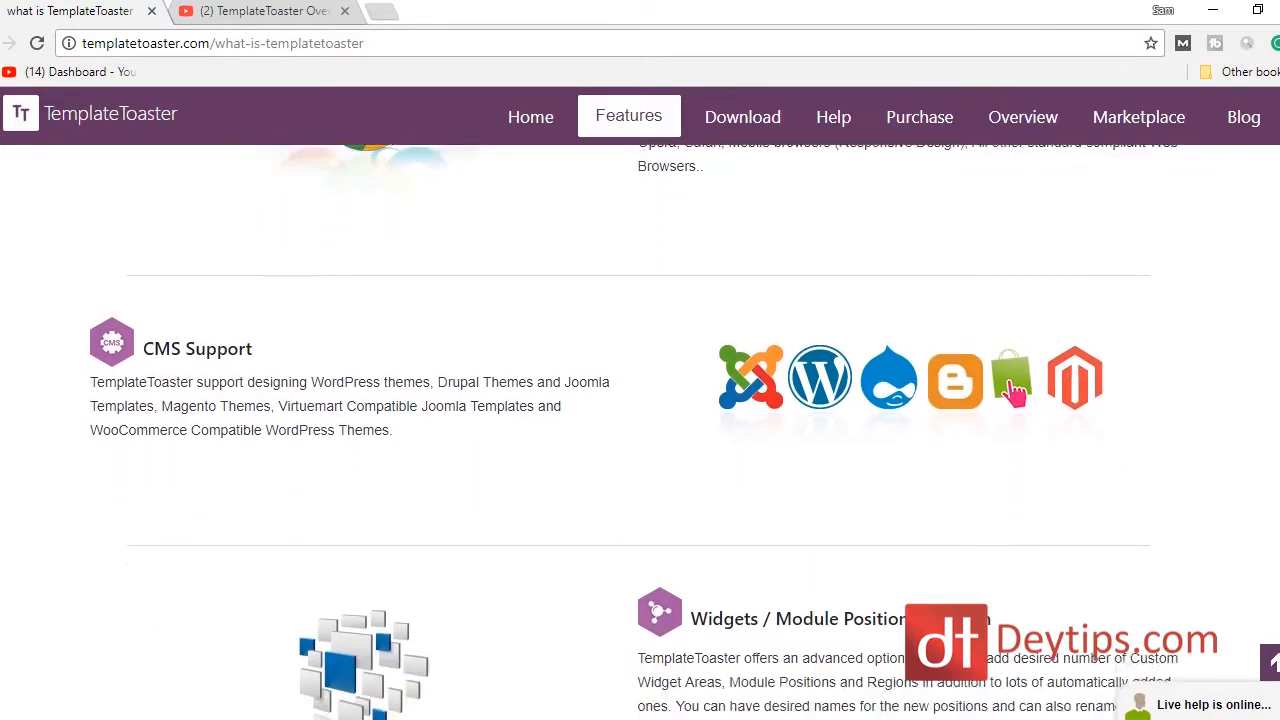
{"action": "scroll", "scroll_direction": "down", "scroll_amount": 3}
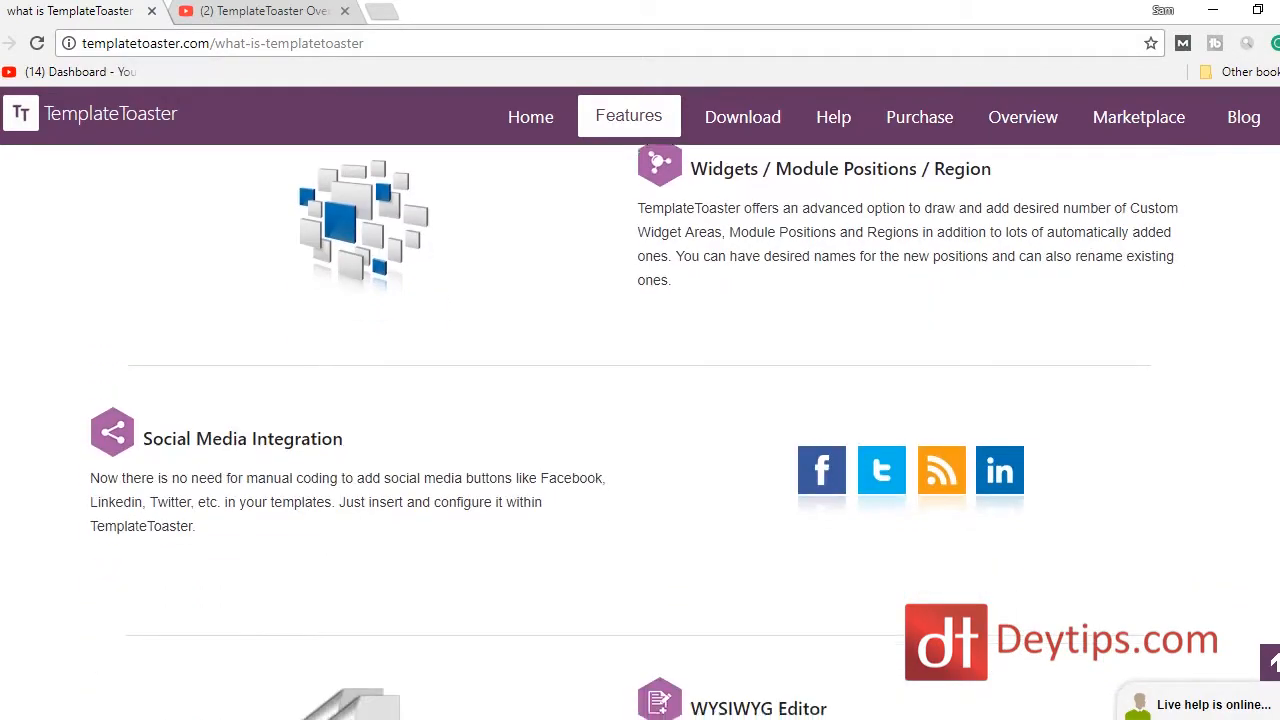
{"action": "scroll", "scroll_direction": "down", "scroll_amount": 3}
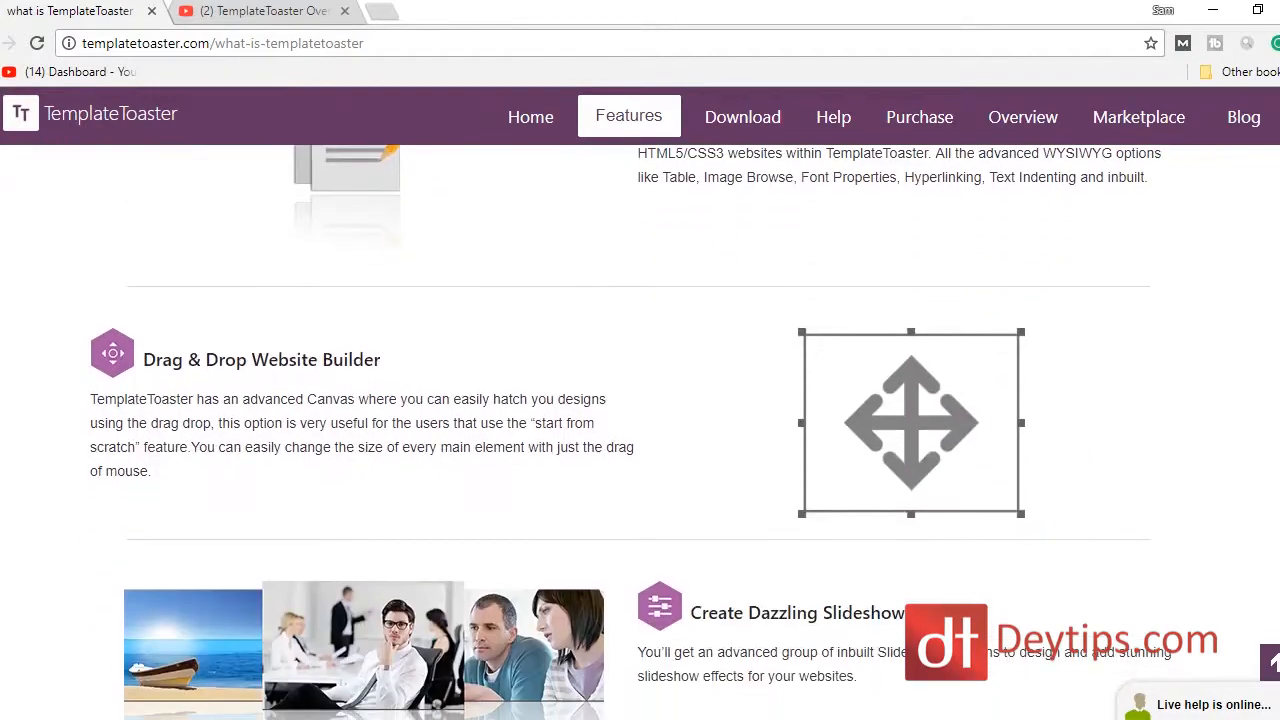
{"action": "scroll", "scroll_direction": "down", "scroll_amount": 3}
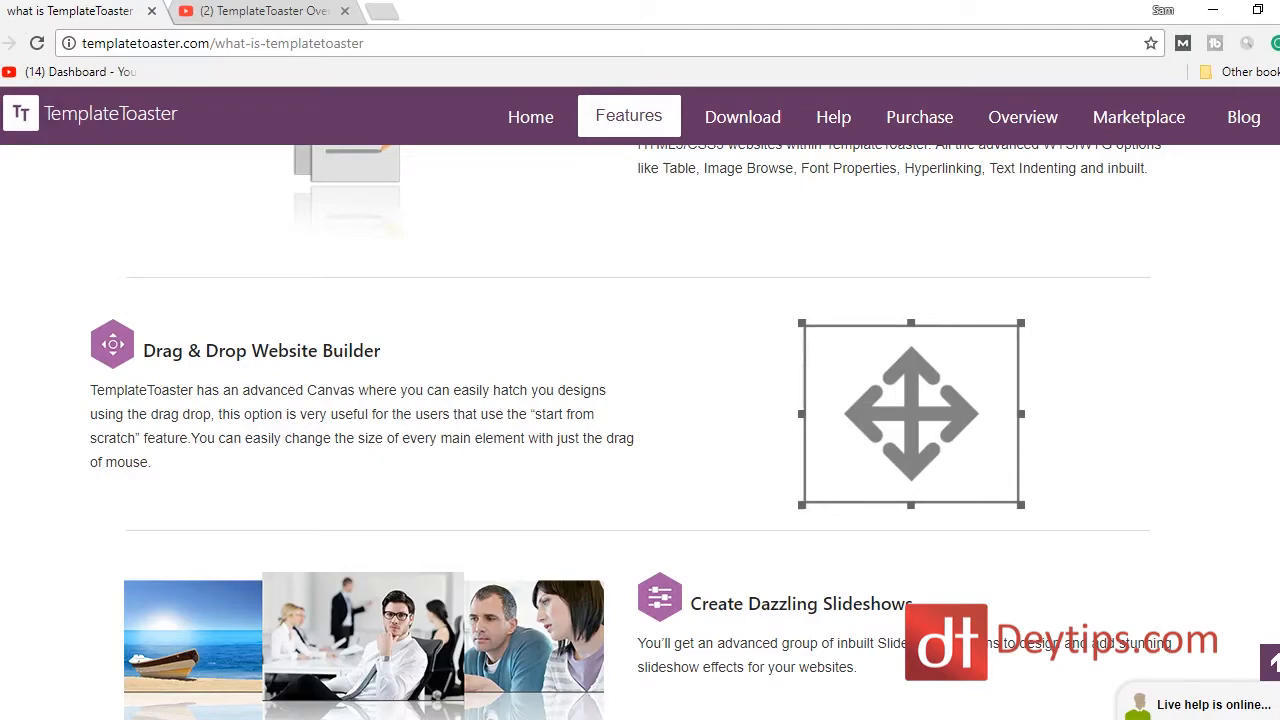
{"action": "scroll", "scroll_direction": "down", "scroll_amount": 3}
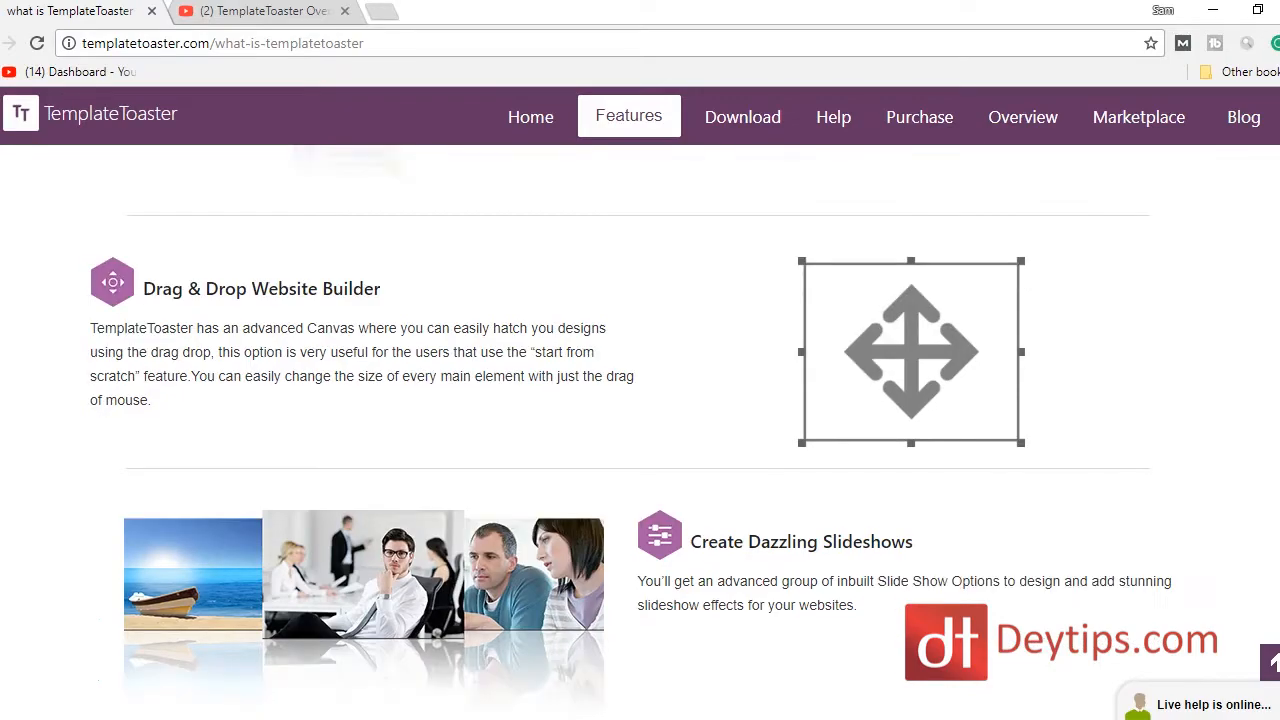
Scroll down to Download Free Trial, then switch to the TemplateToaster Overview YouTube tab.
{"action": "scroll", "scroll_direction": "down", "scroll_amount": 3}
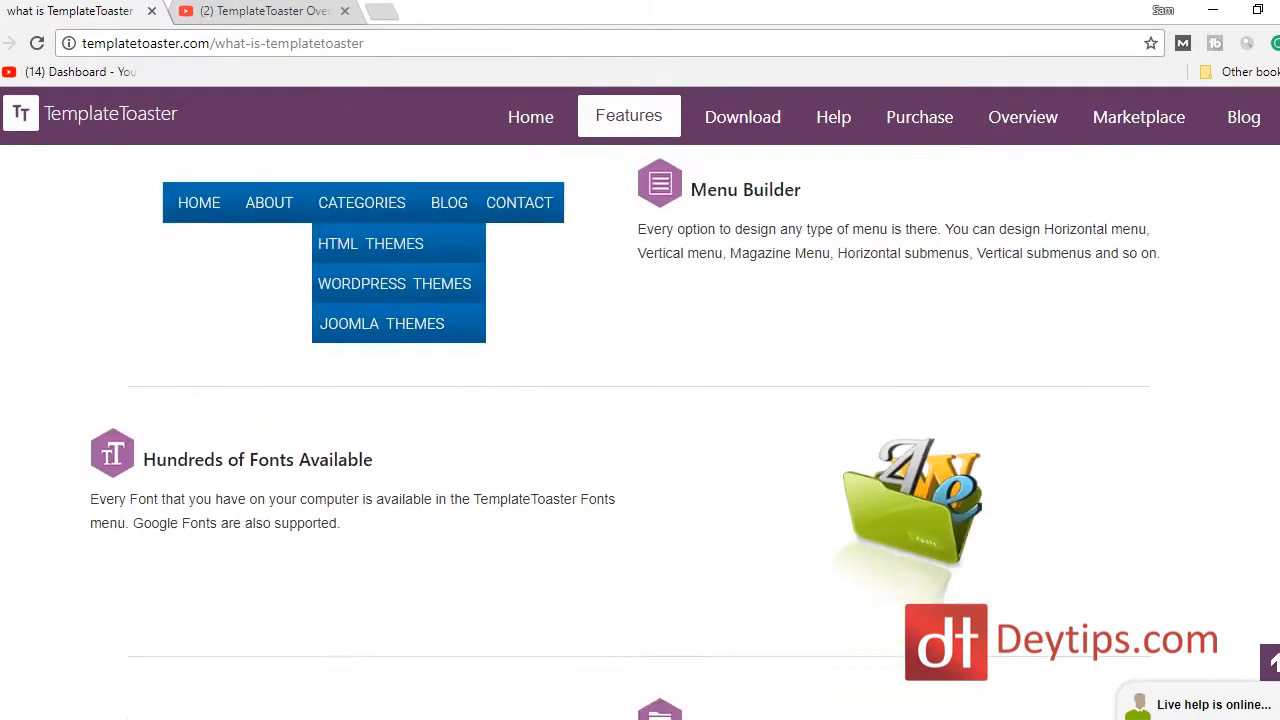
{"action": "scroll", "scroll_direction": "down", "scroll_amount": 3}
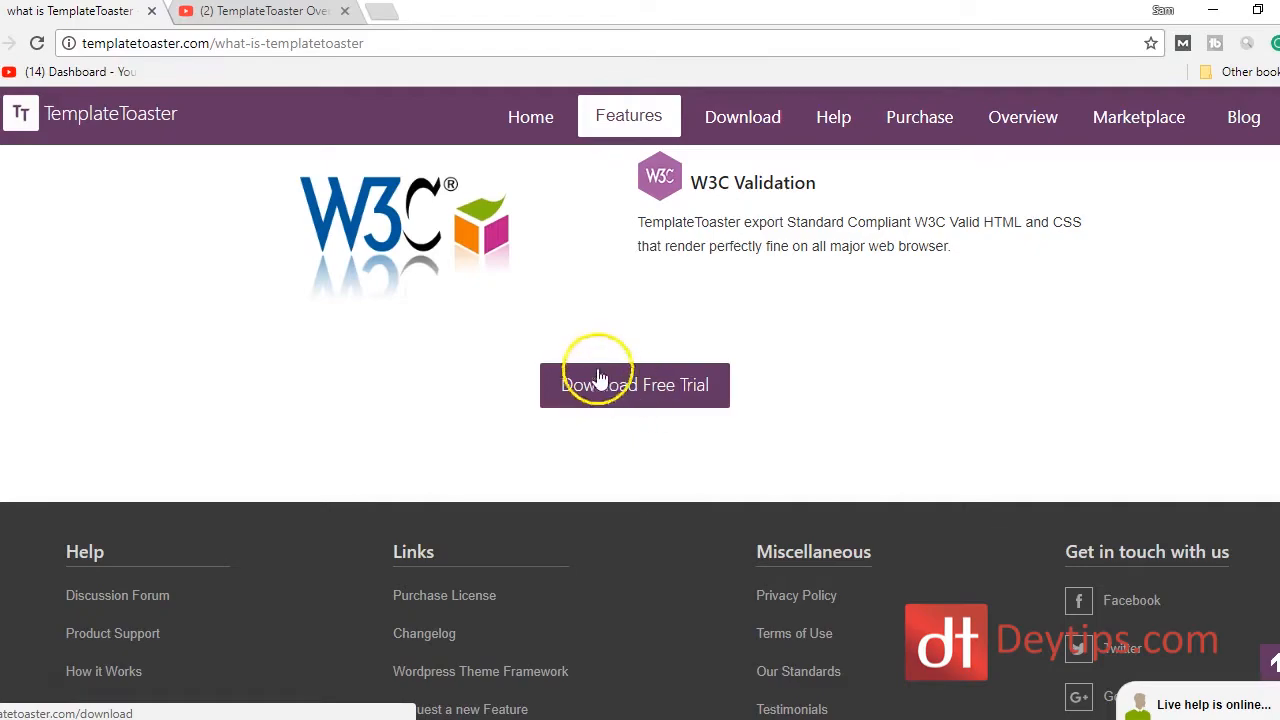
{"action": "left_click", "coordinate": [262, 11]}
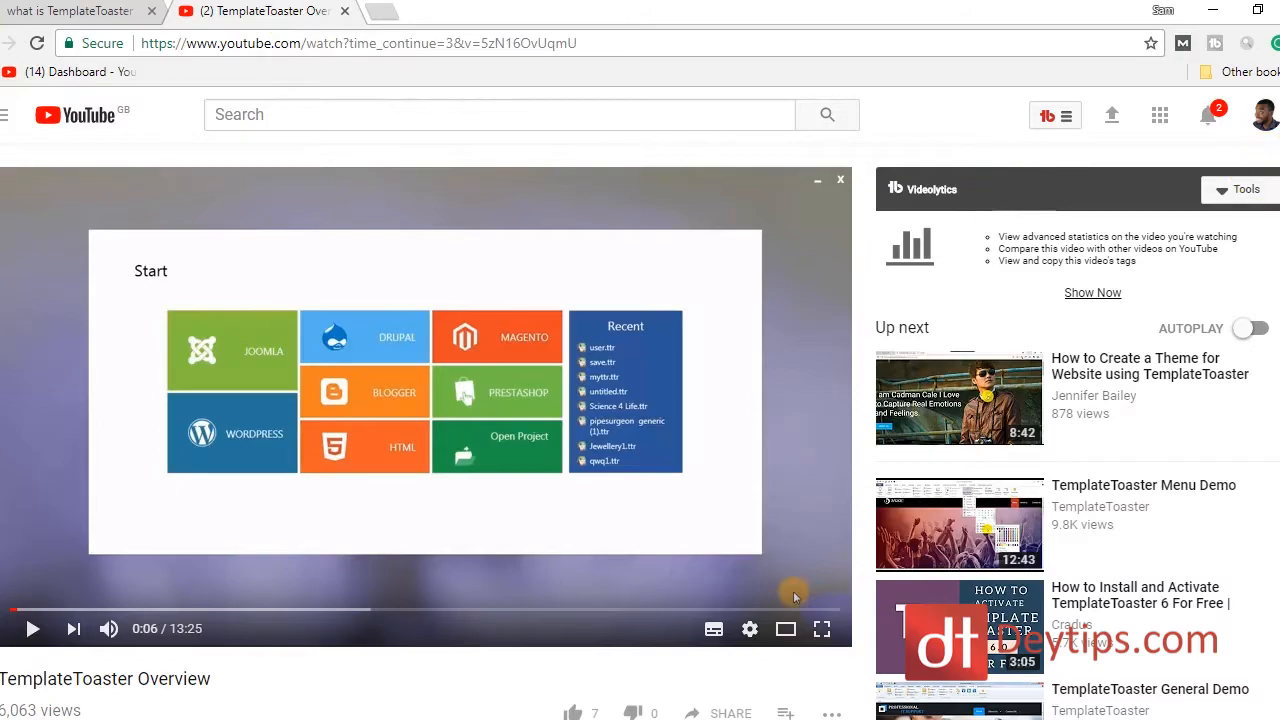
{"action": "scroll", "scroll_direction": "down", "scroll_amount": 3}
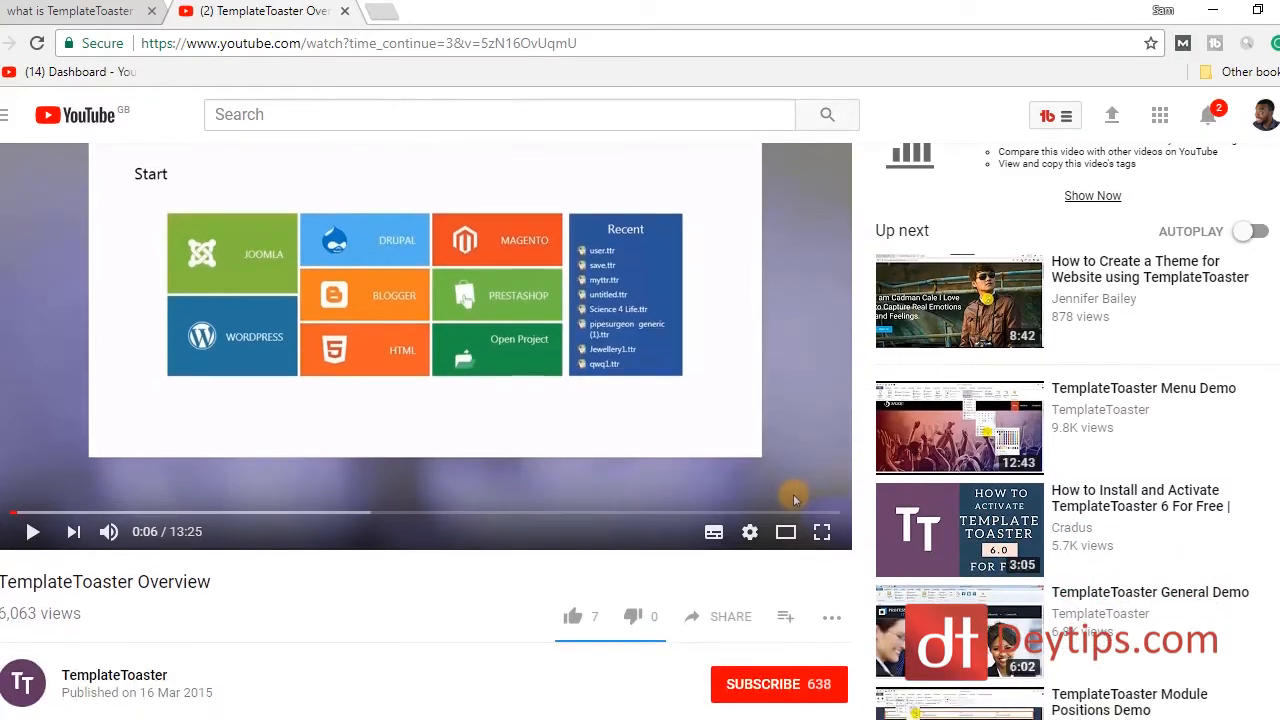